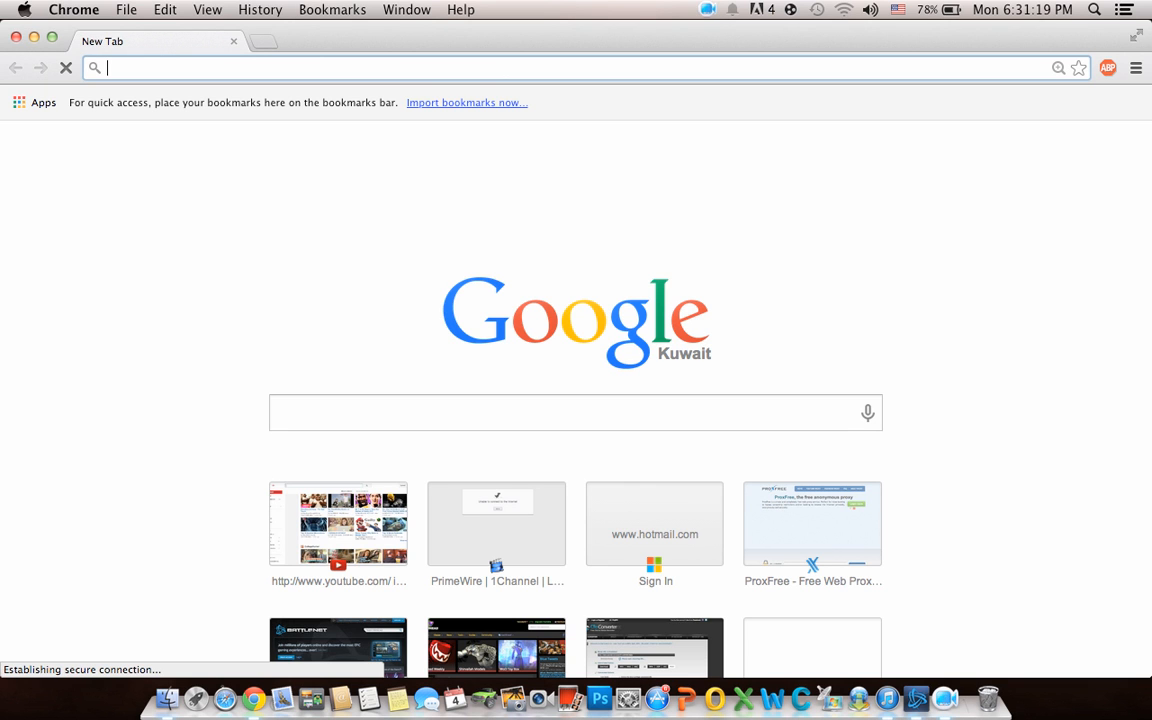
Search Google for "vpnbook" from a new Chrome tab
text(vpnbook)
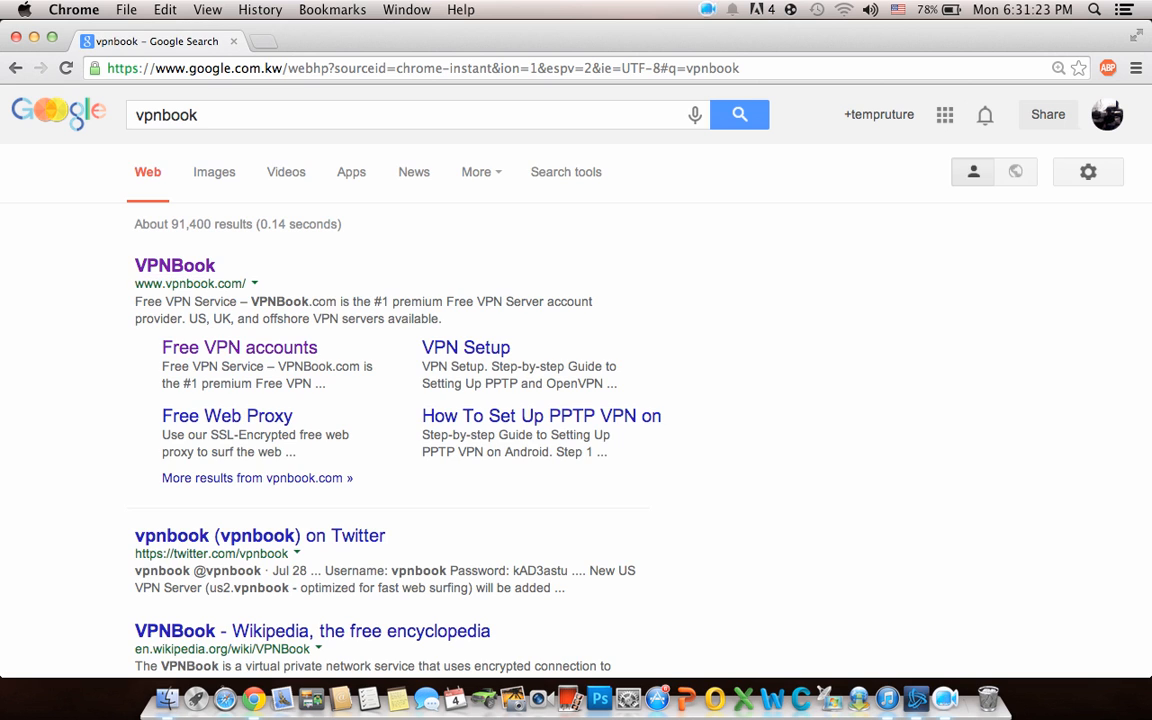
mouse_move(176, 264)
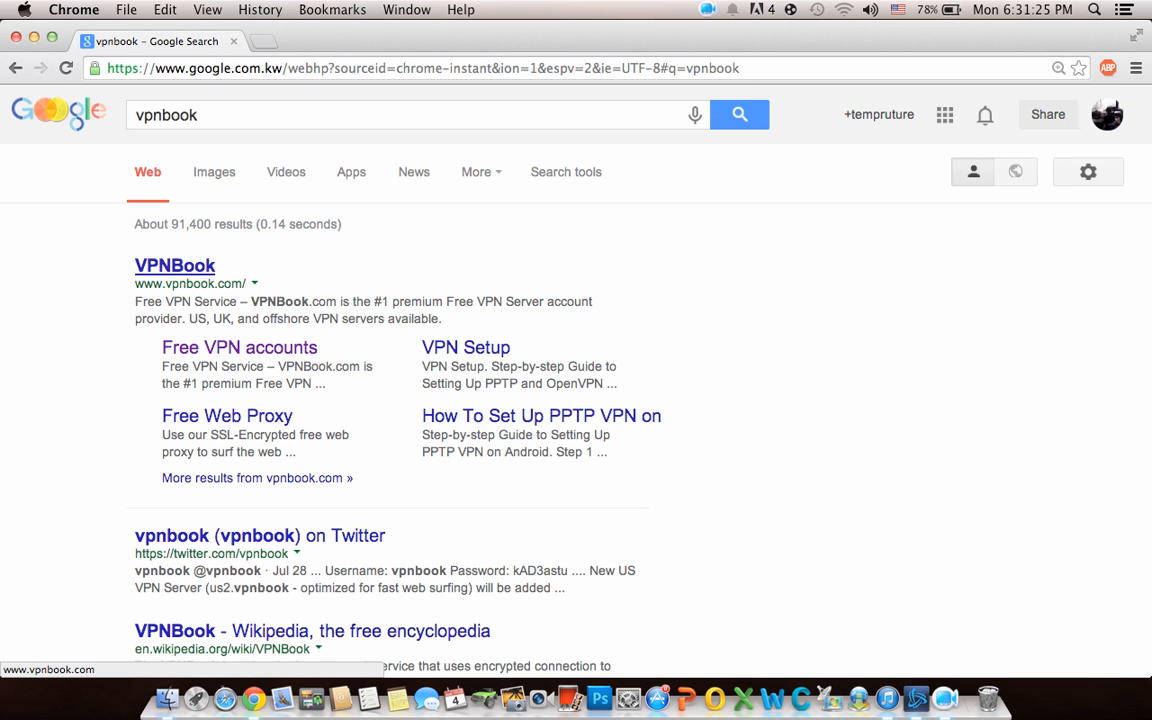
Reach VPNBook's Free VPN page showing the PPTP server list and login credentials
click(174, 264)
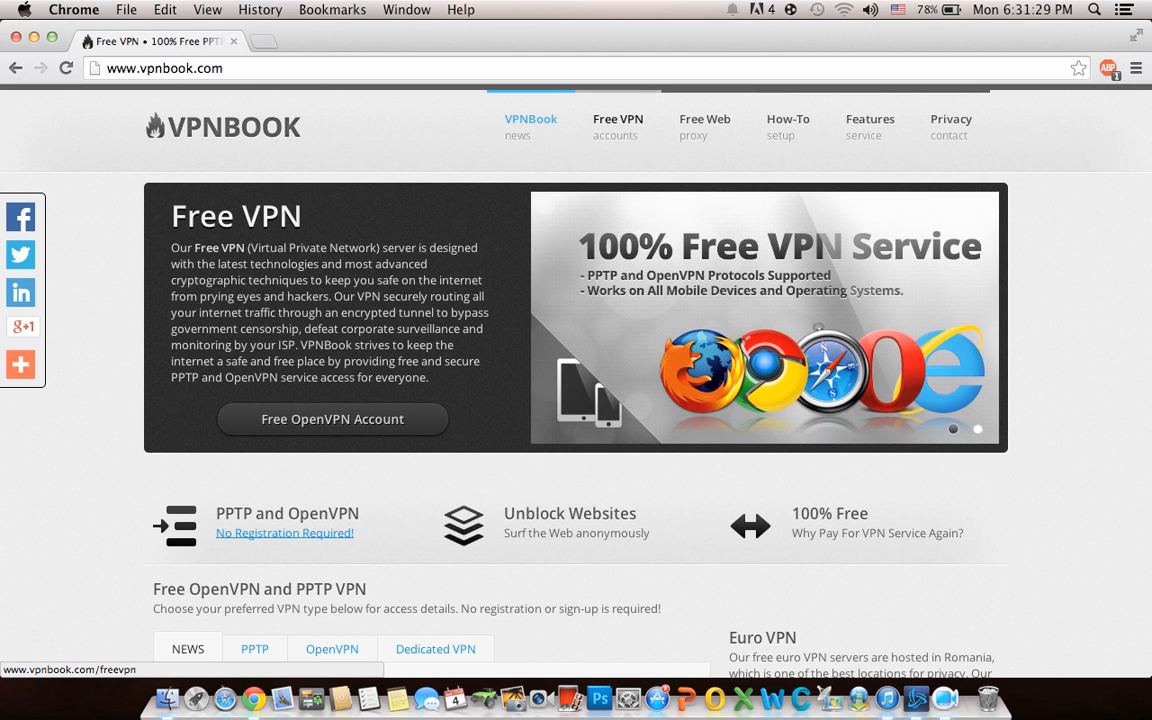
click(618, 126)
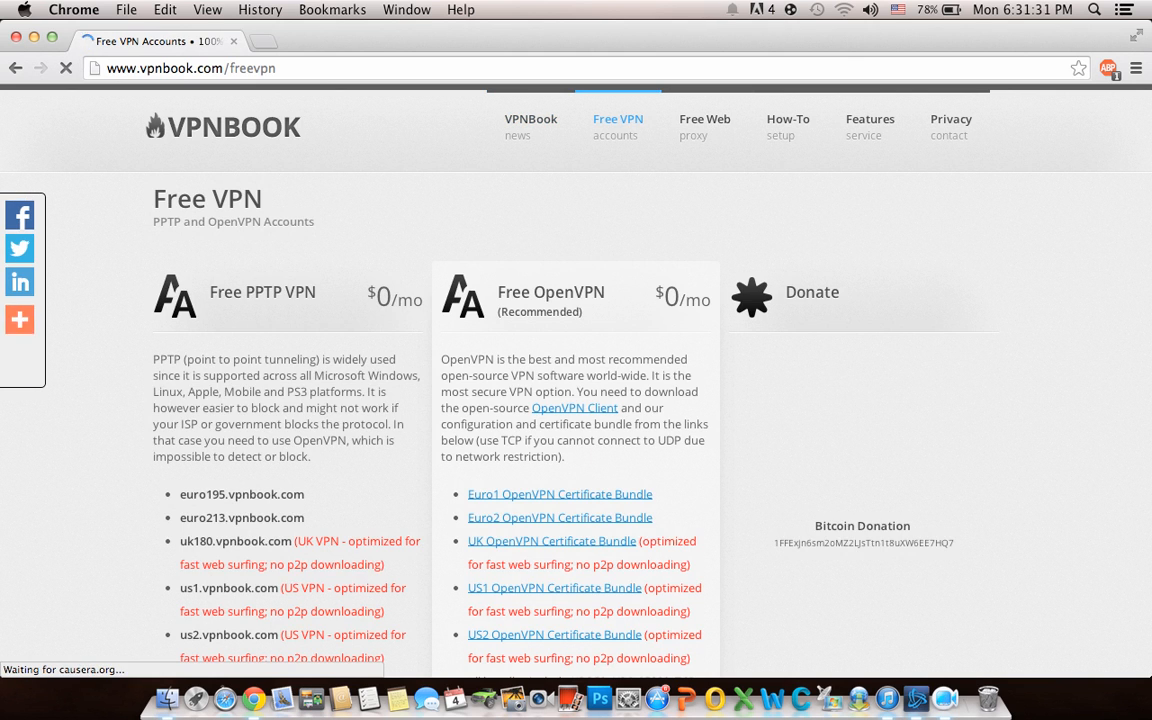
scroll(down, 3)
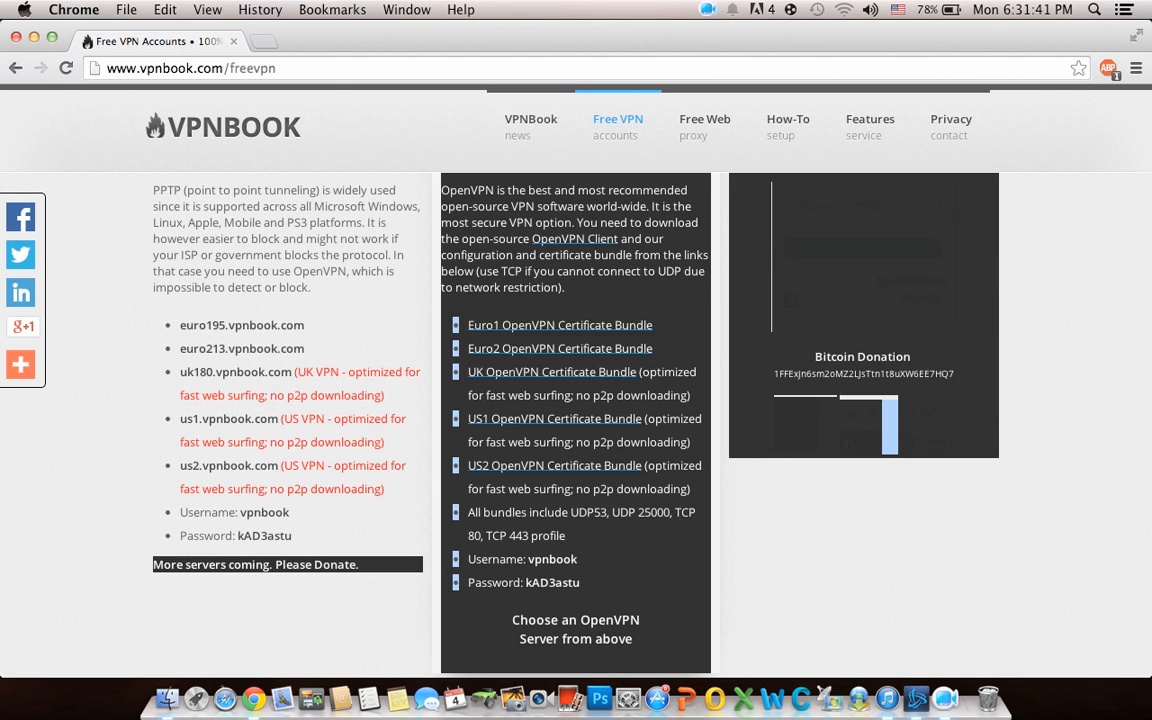
Go to the Network pane of System Preferences via the Apple menu
click(24, 8)
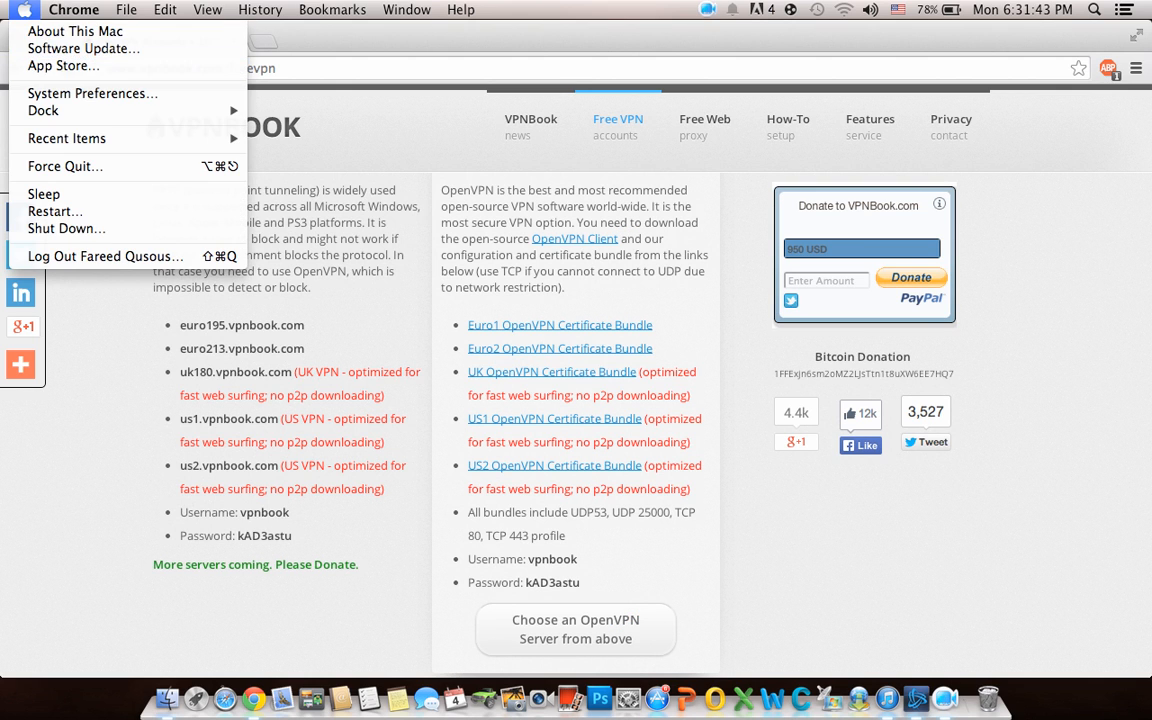
click(92, 94)
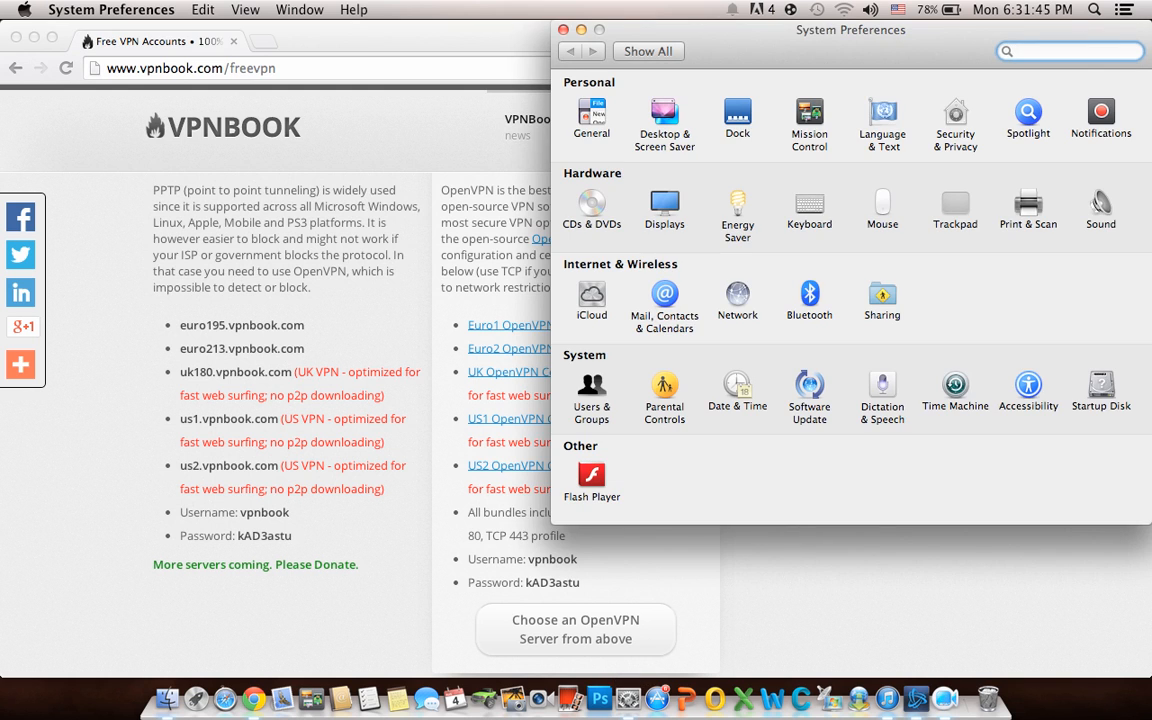
click(736, 300)
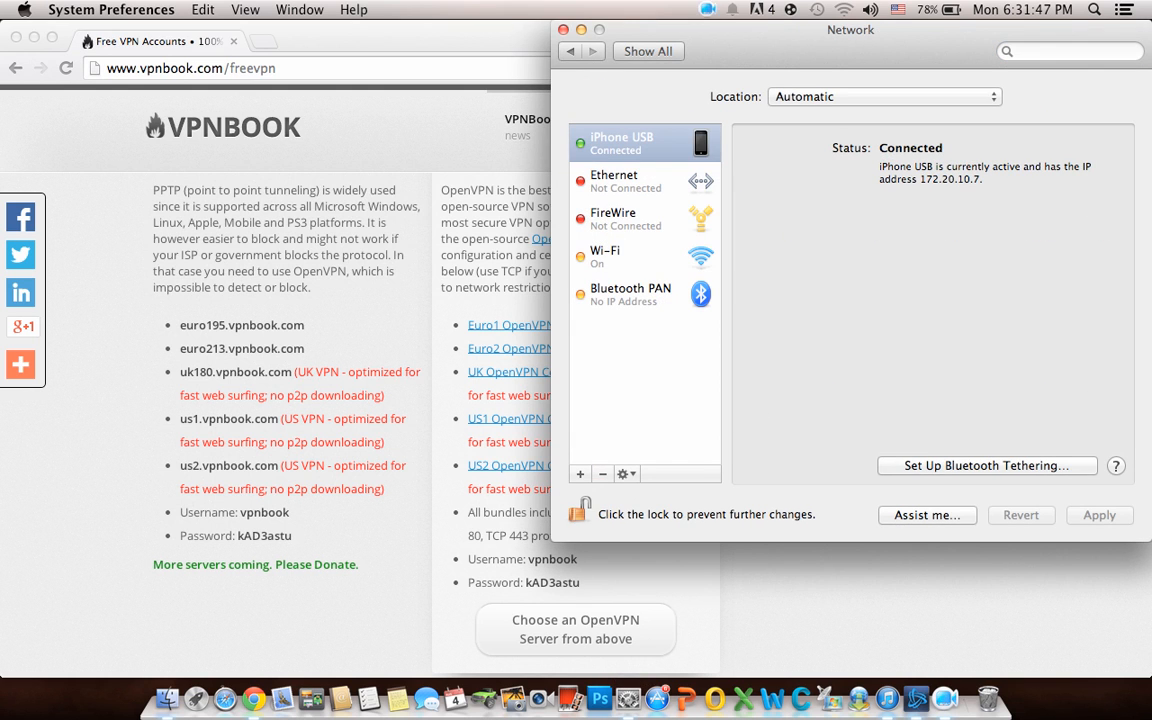
Add a new network service with Interface VPN and VPN Type PPTP
click(580, 472)
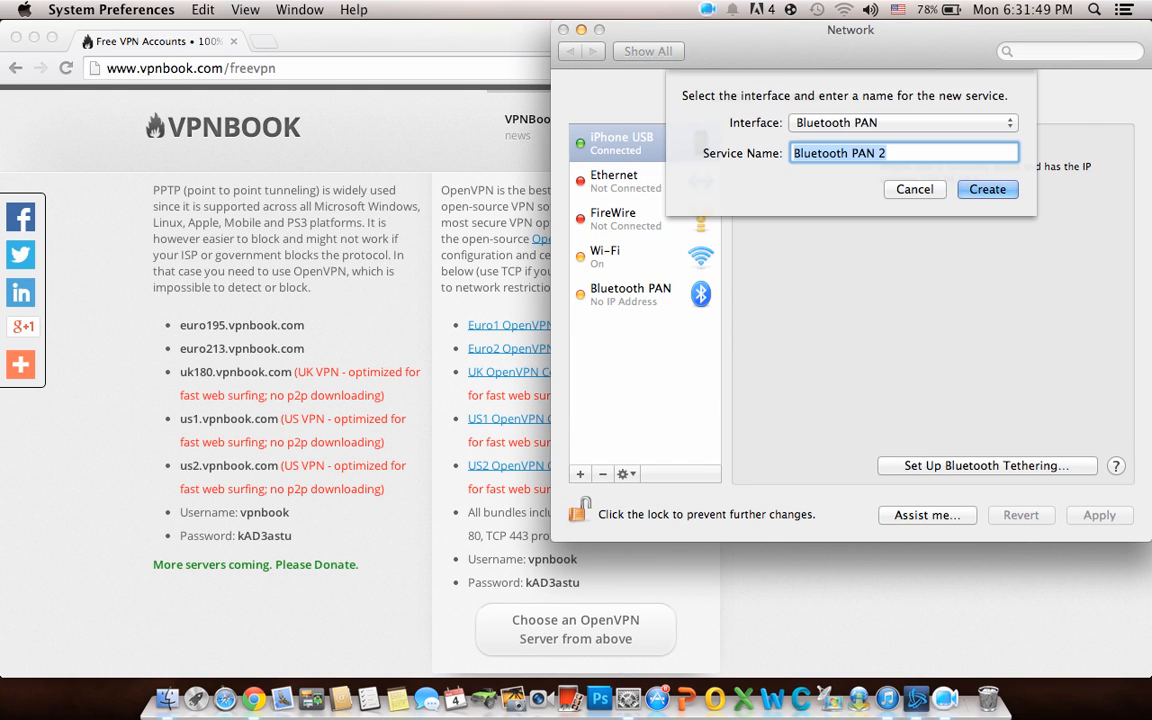
click(900, 122)
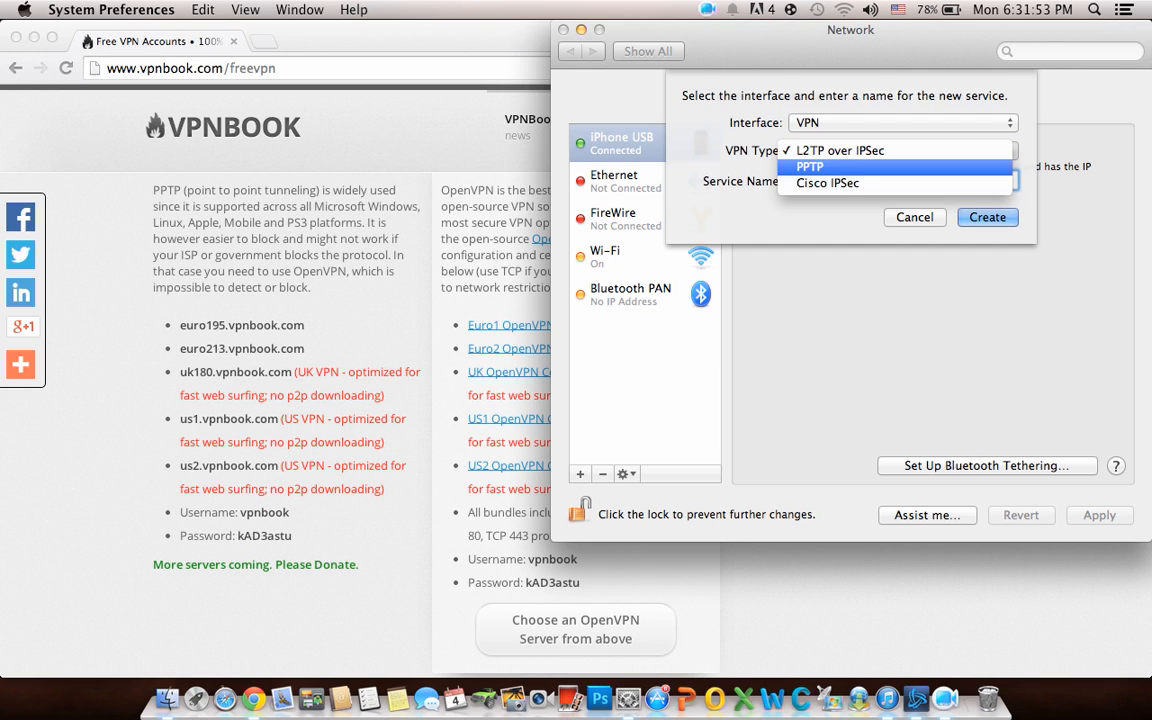
click(810, 166)
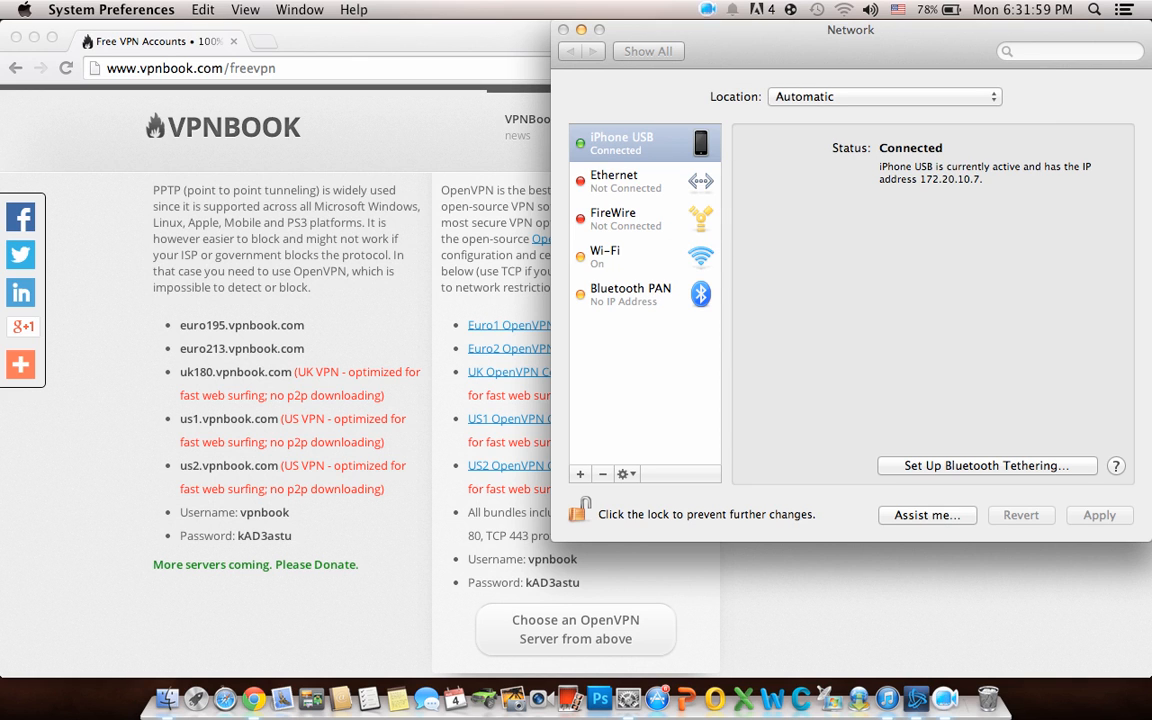
Create the PPTP service and set its Server Address to us1.vpnbook.com
click(580, 472)
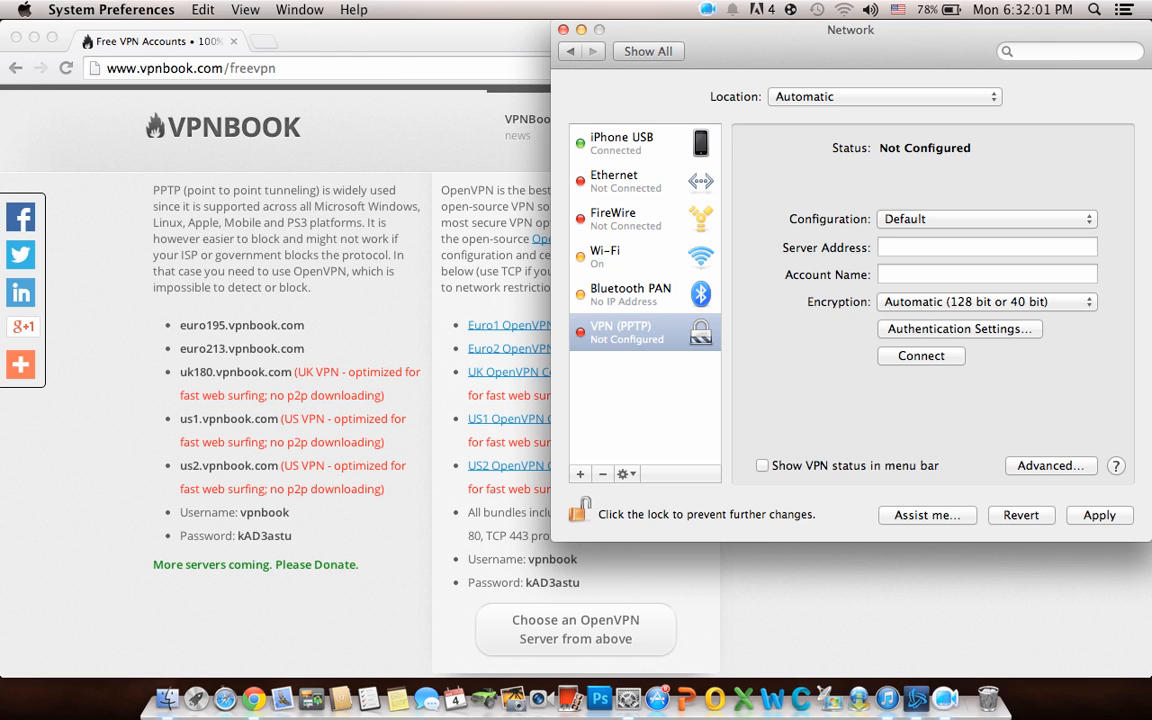
click(986, 248)
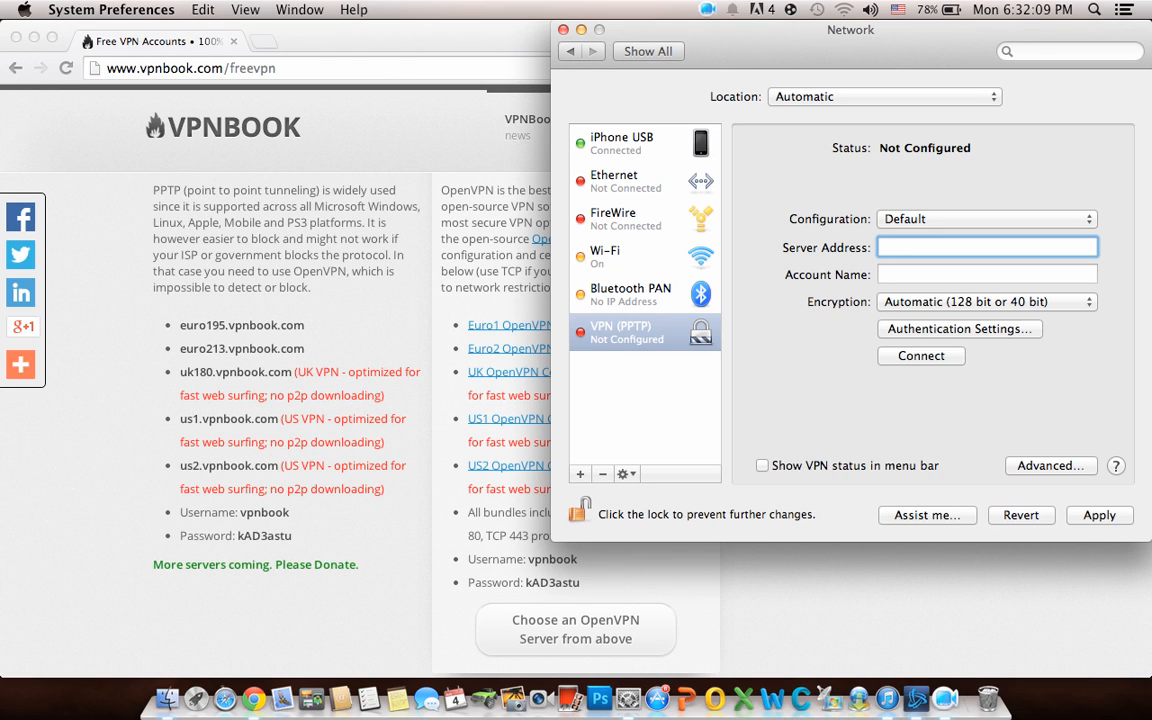
text(us)
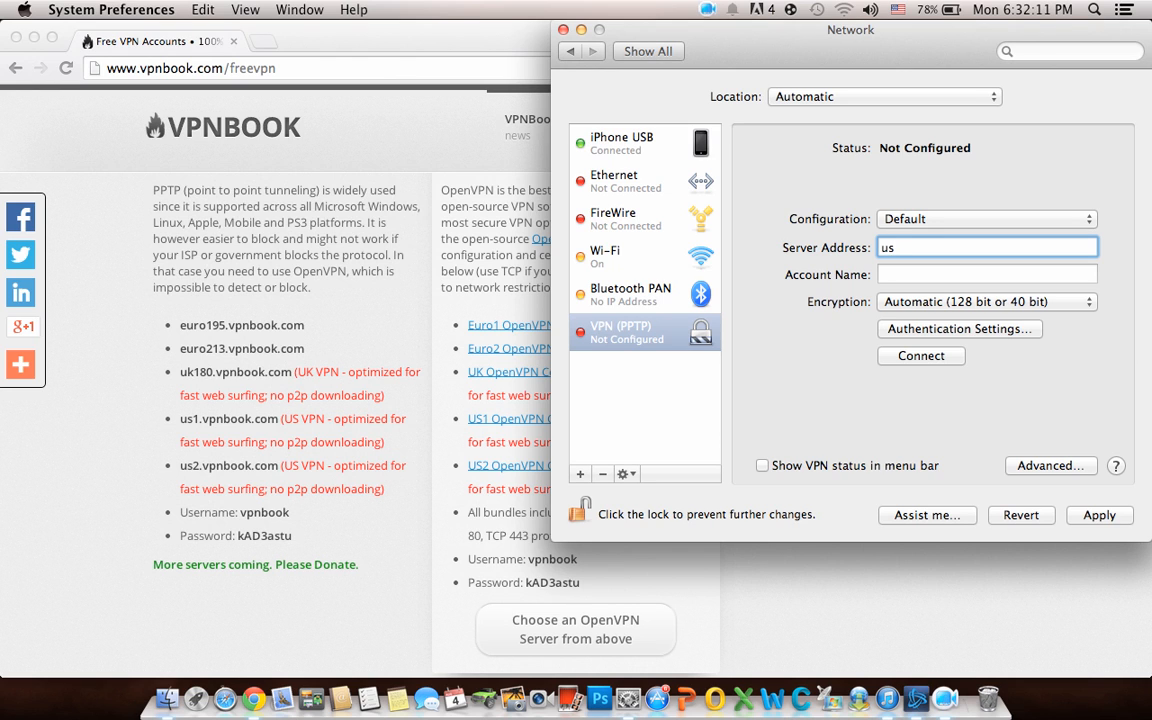
text(1)
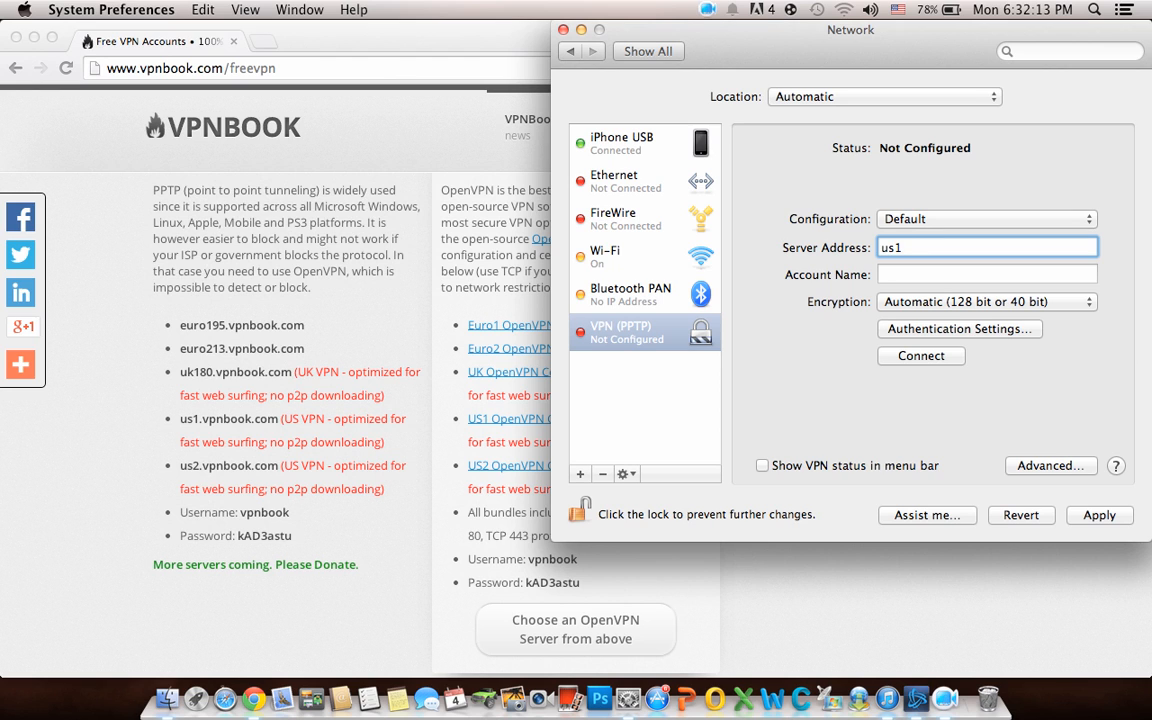
text(.vpnbook)
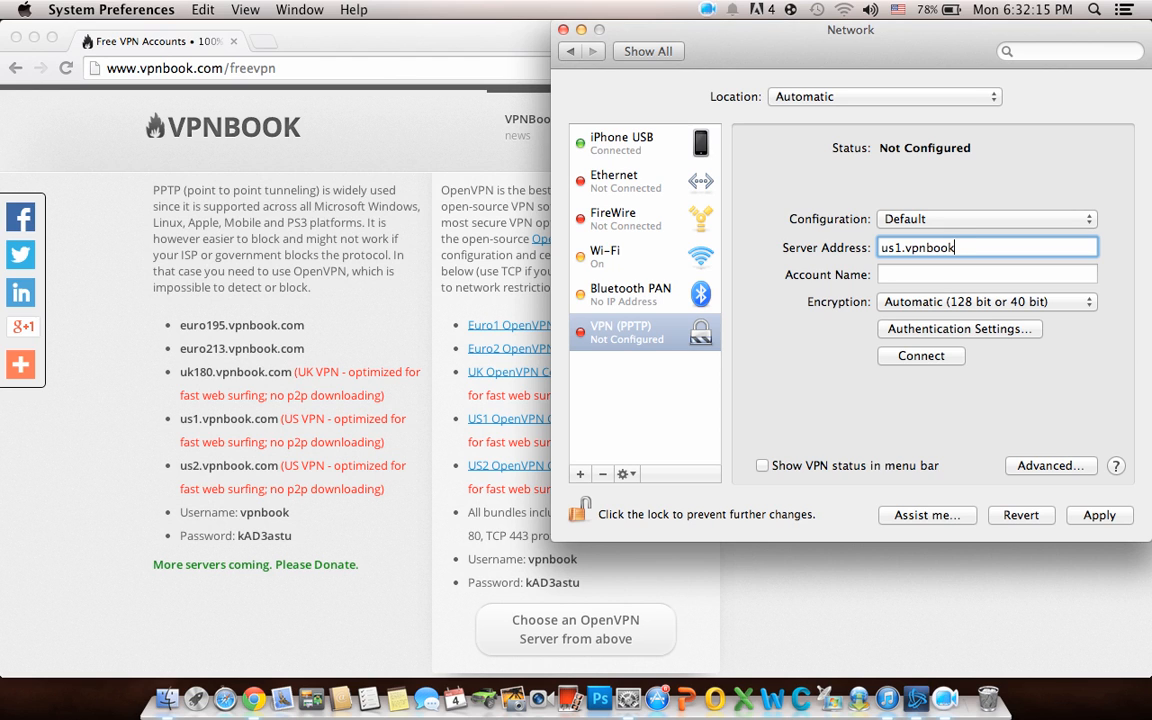
text(.com)
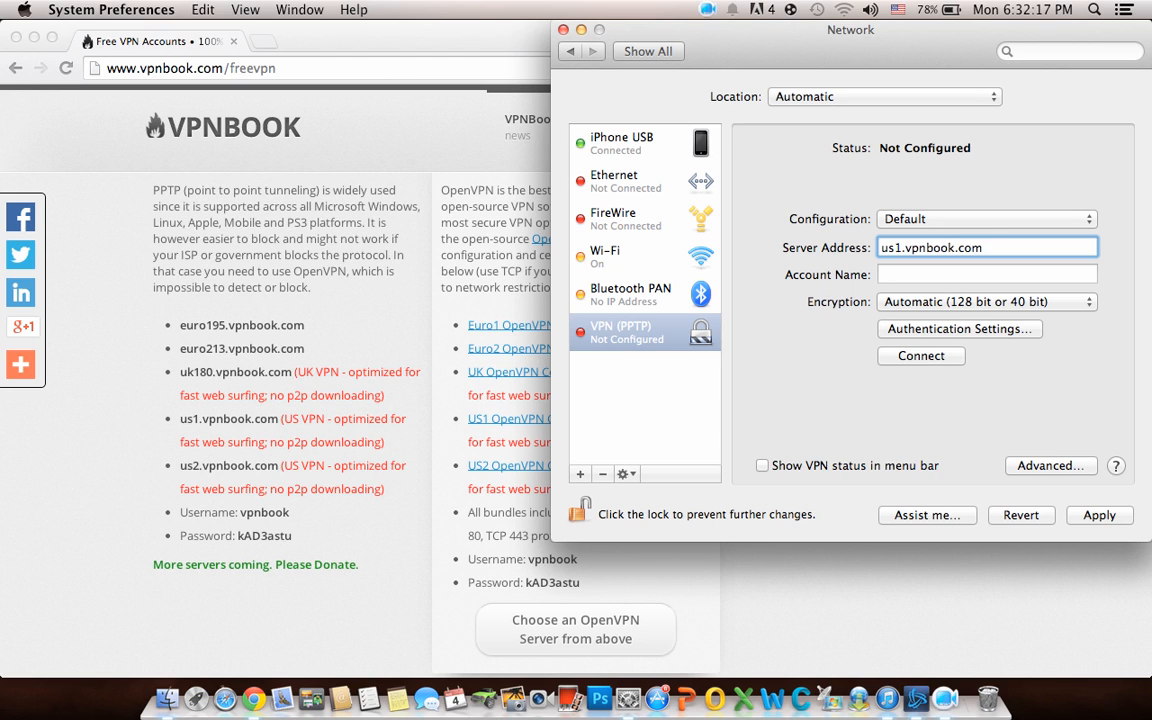
Set the service's Account Name to vpnbook
click(986, 274)
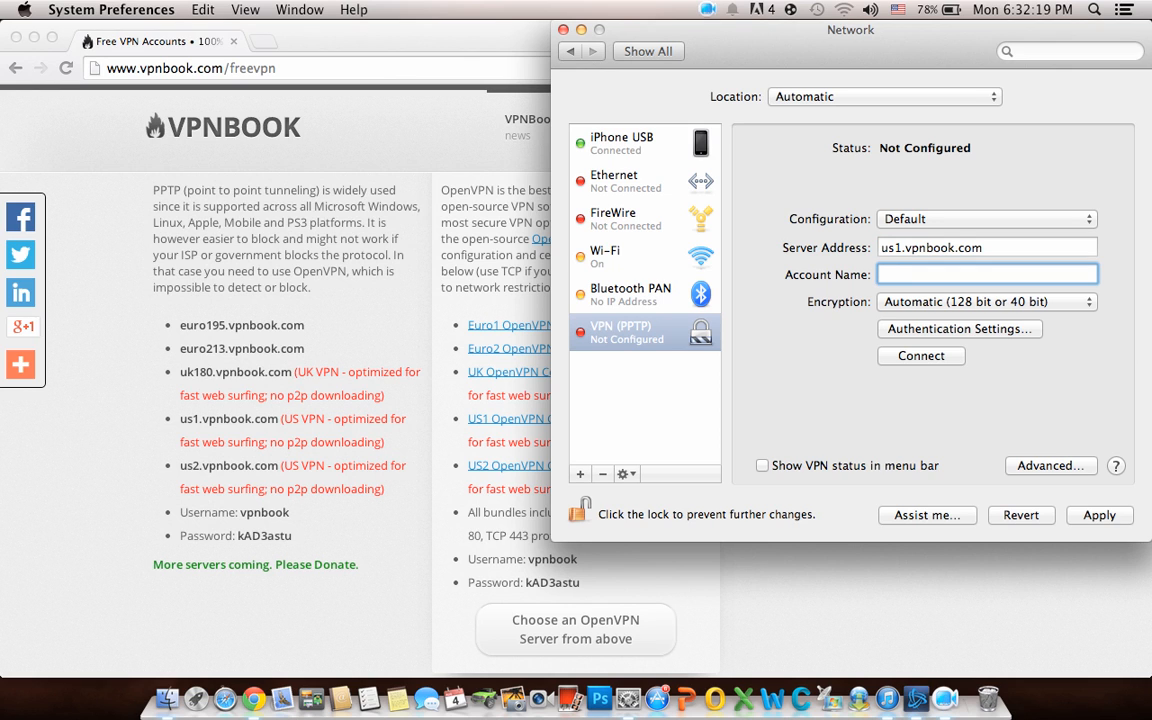
text(vpnbook)
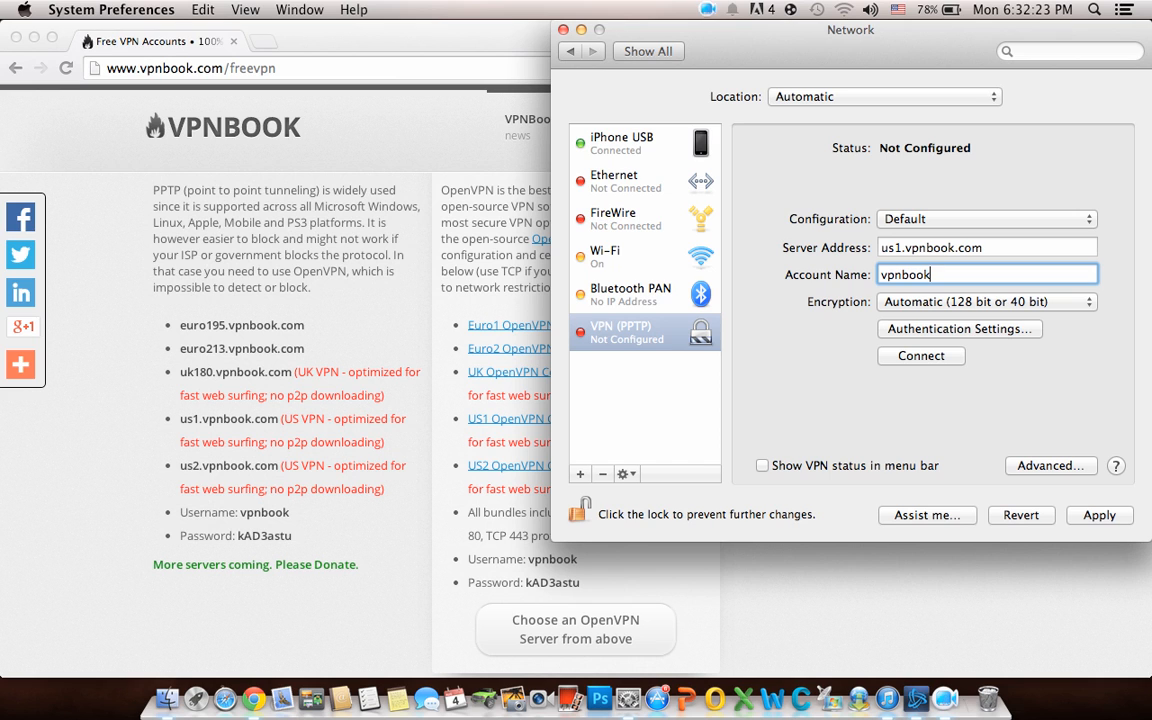
Store the VPNBook password under Authentication Settings with Password selected, and confirm
click(958, 328)
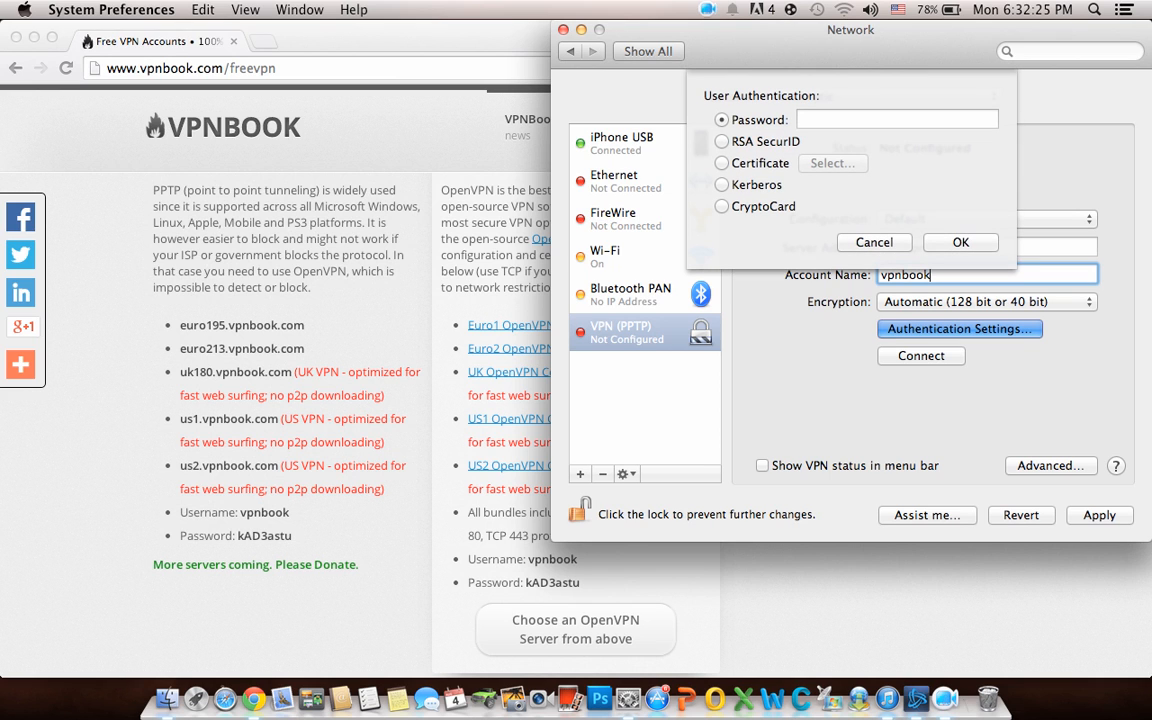
click(896, 120)
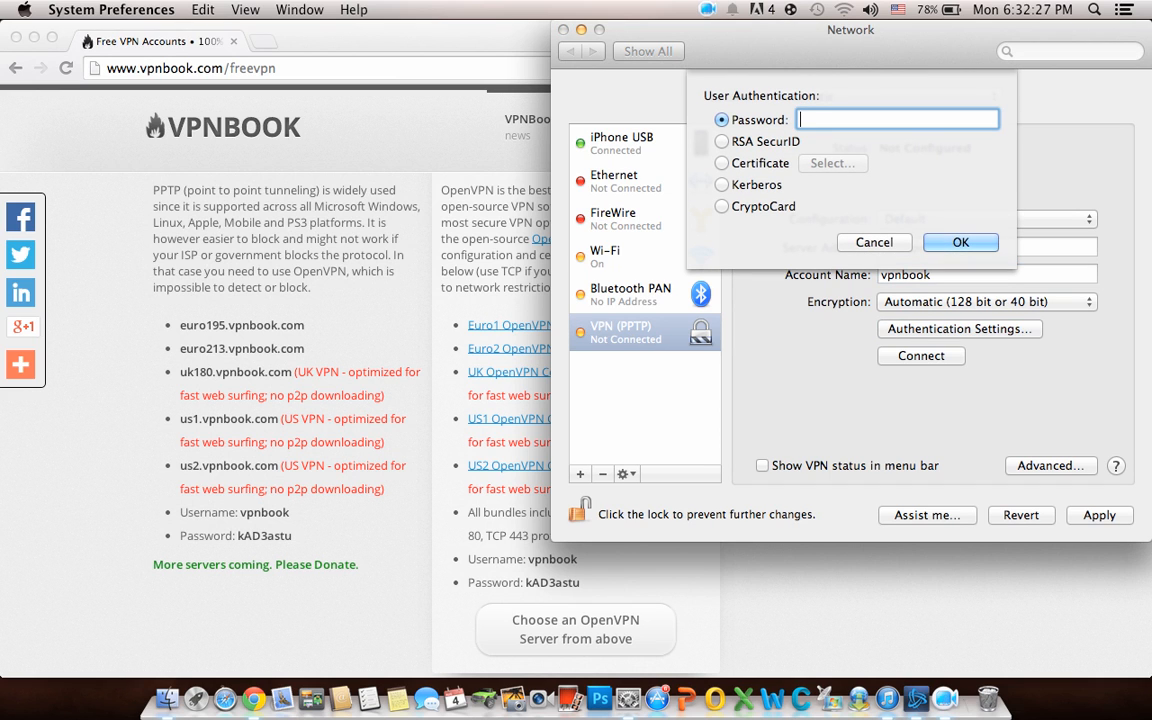
text(•)
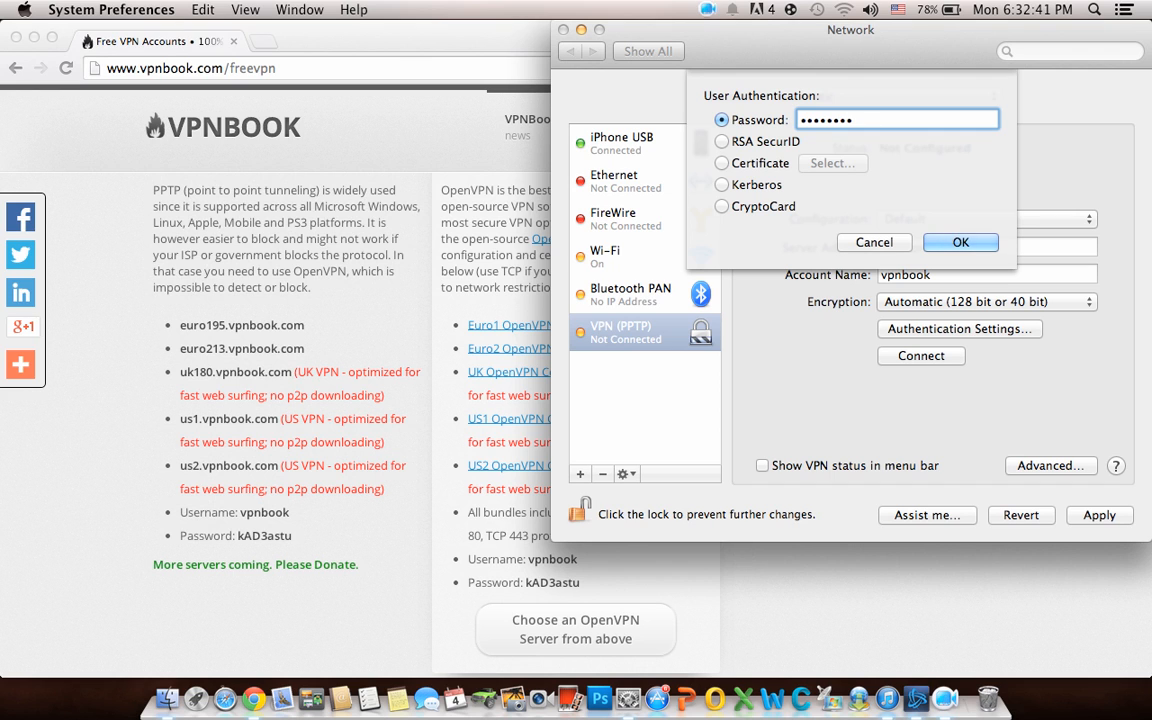
click(960, 242)
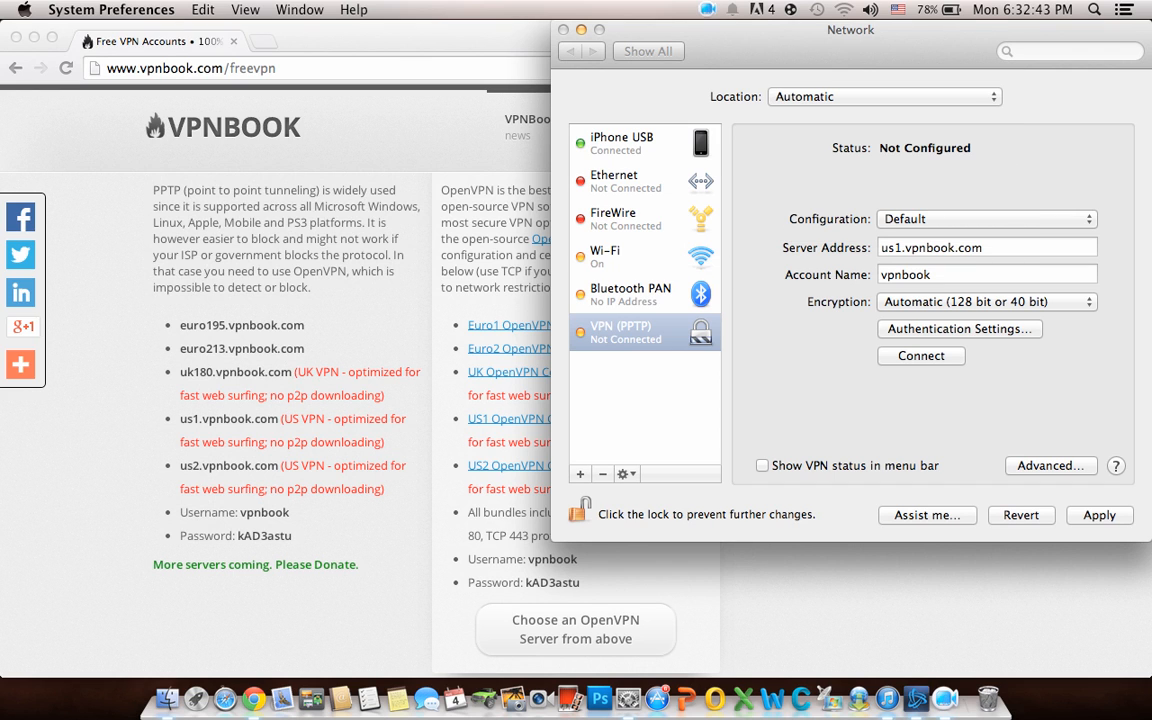
click(986, 274)
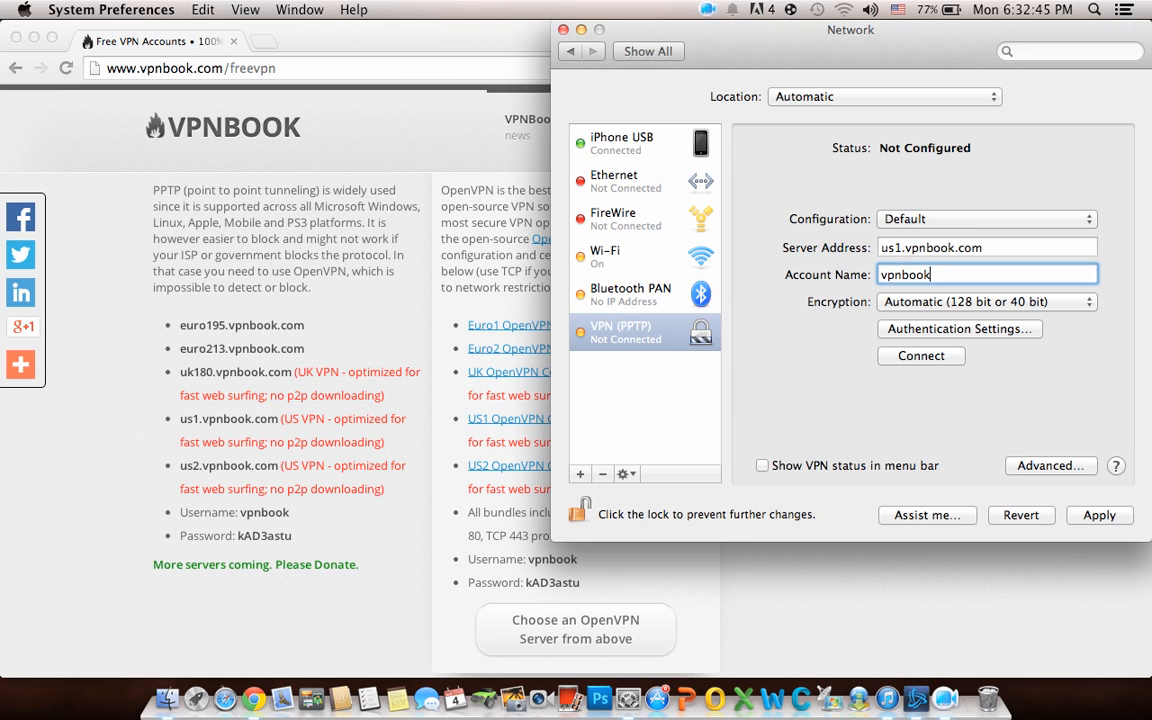
Use Set Service Order to place VPN (PPTP) first among network services
click(624, 472)
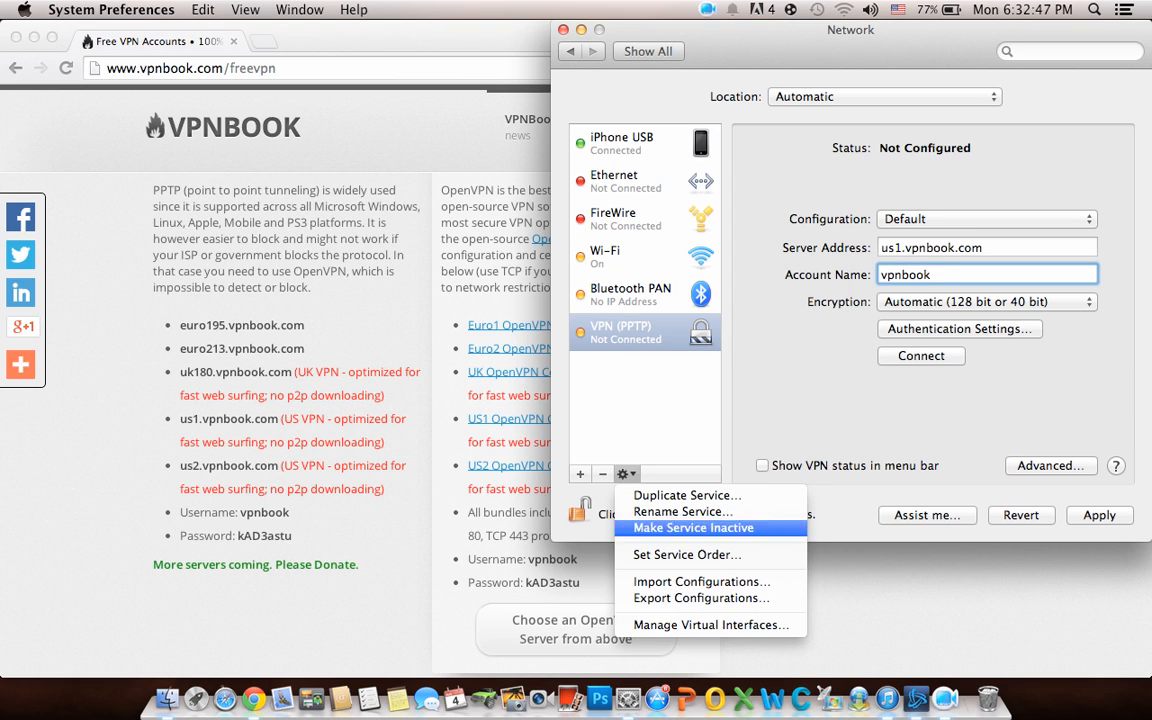
click(688, 554)
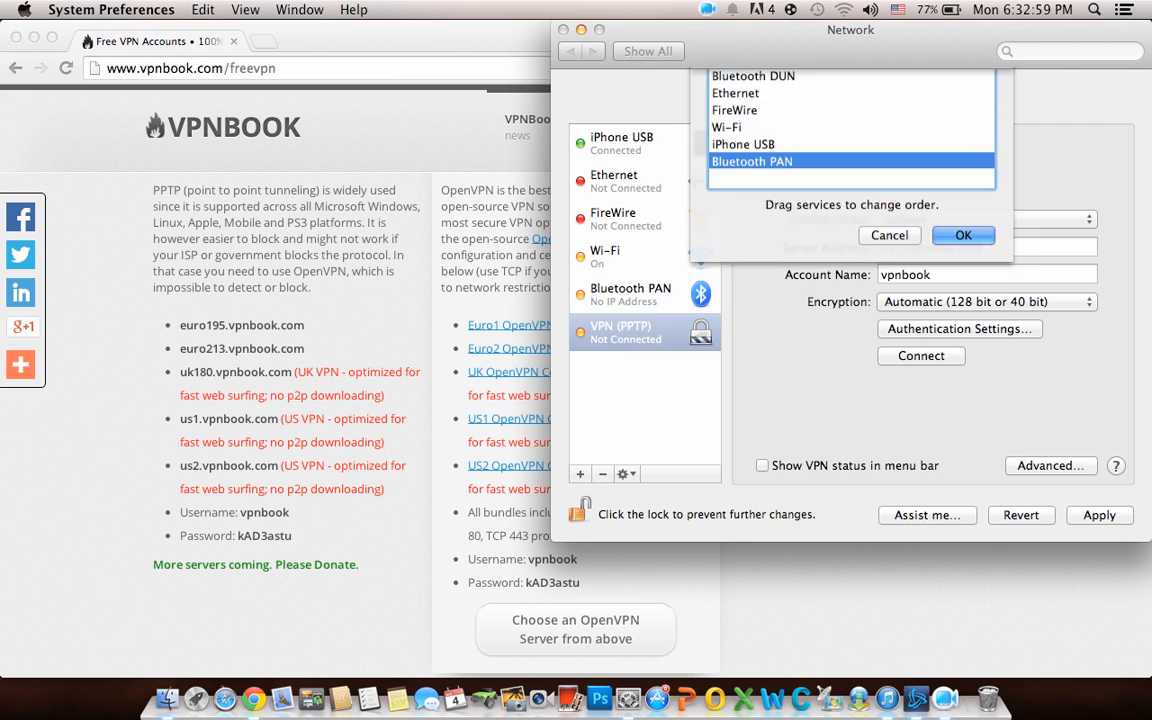
click(962, 236)
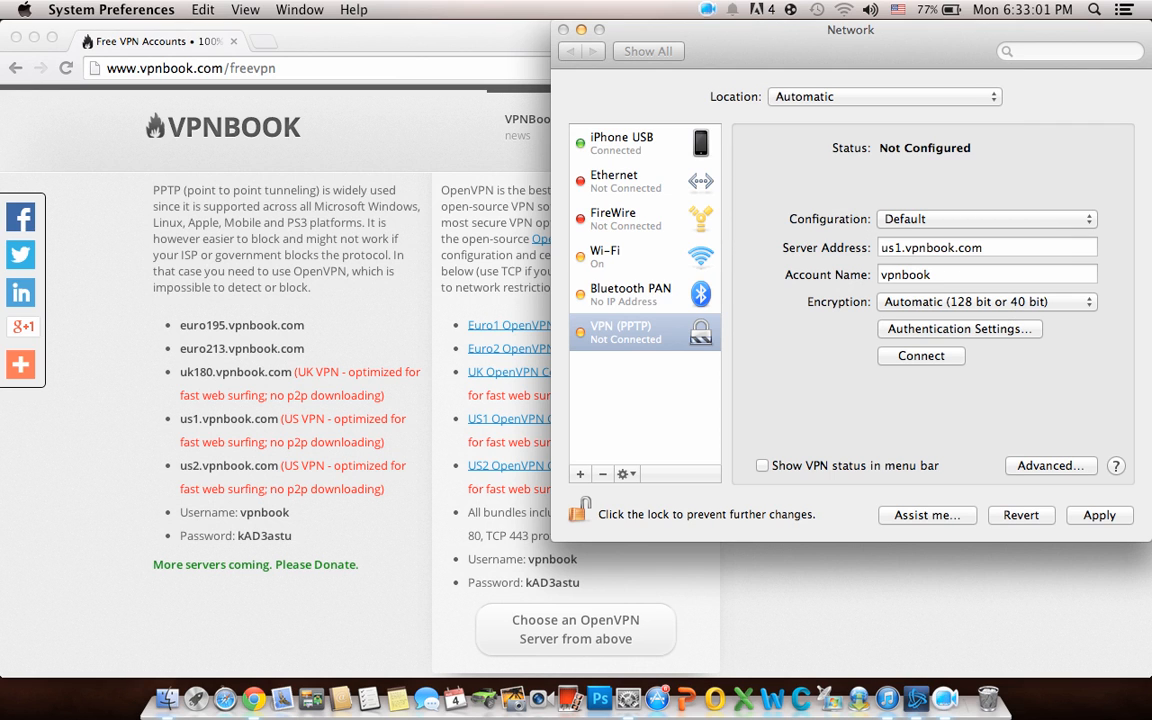
Enable Show VPN status in menu bar, apply the settings and connect to the VPNBook server
click(762, 464)
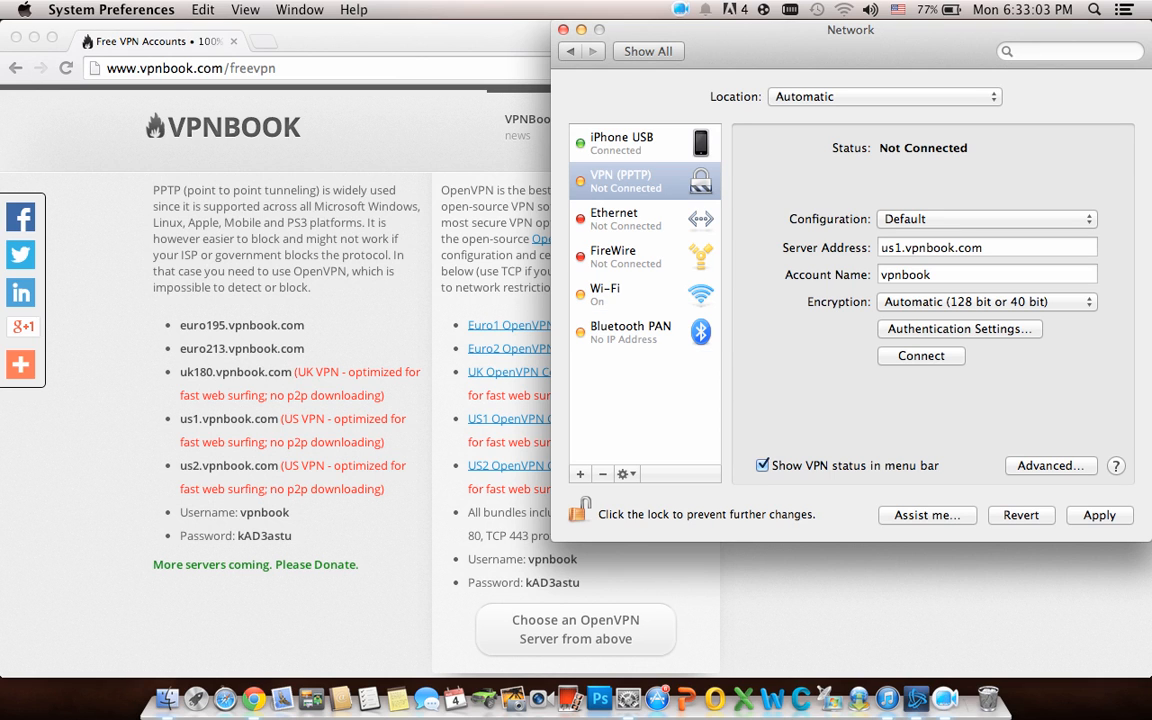
click(788, 8)
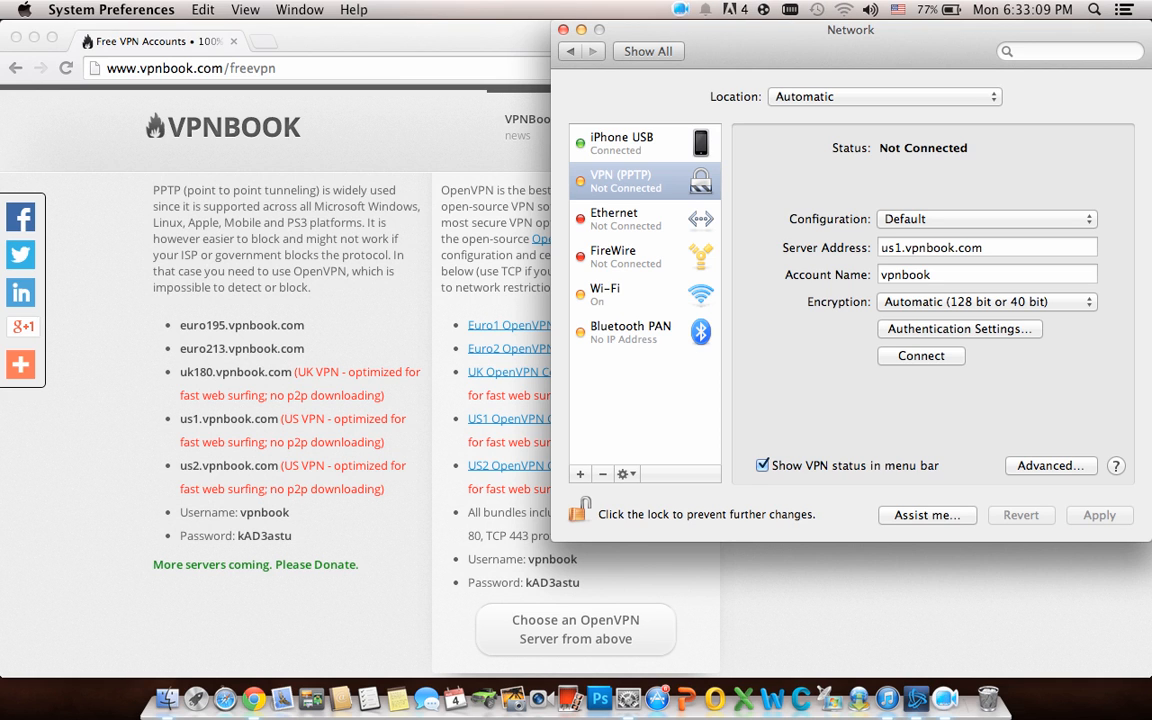
click(920, 356)
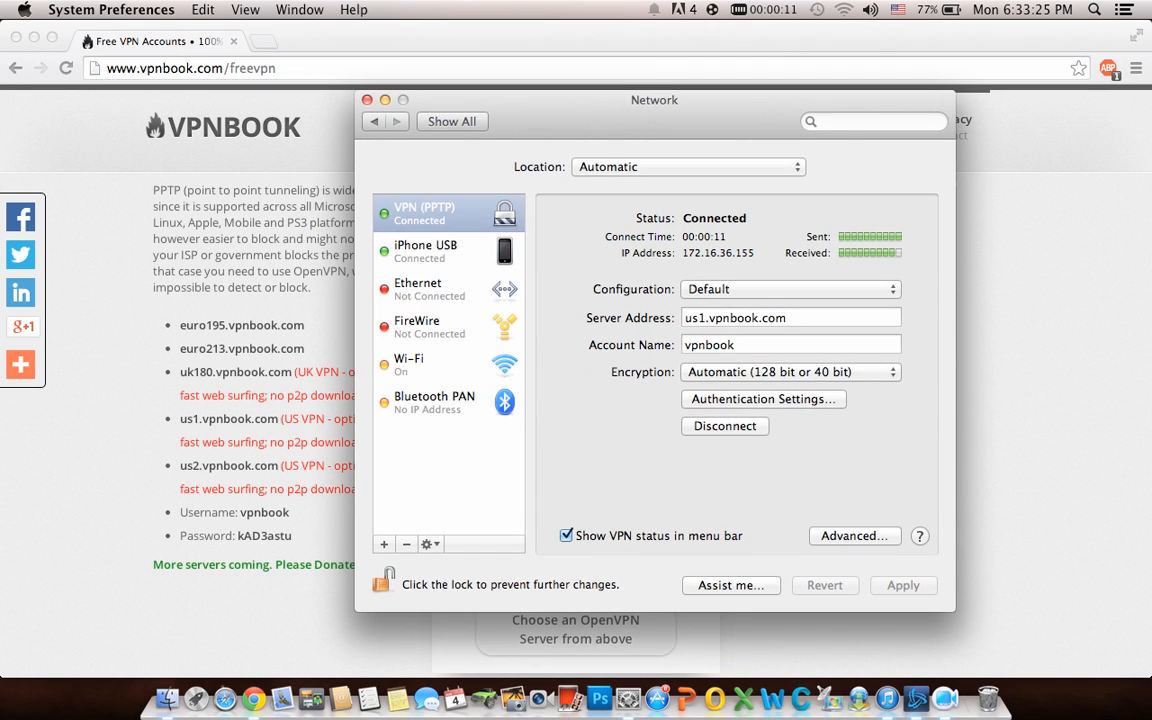
drag(654, 100, 588, 60)
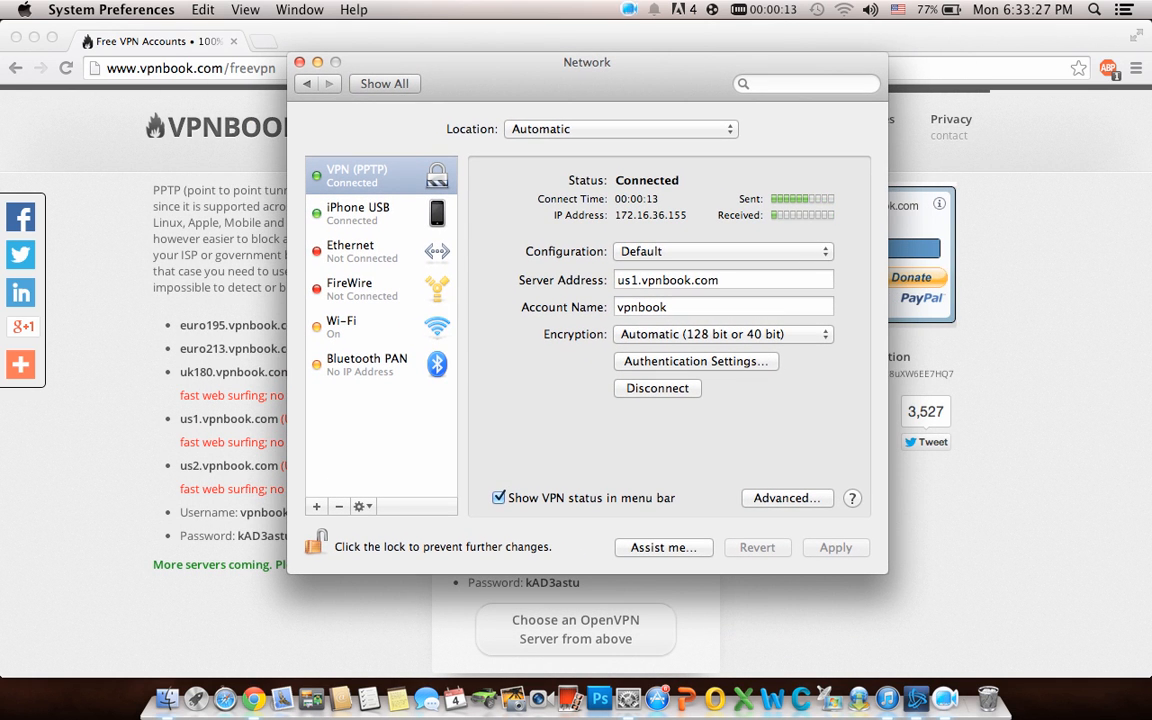